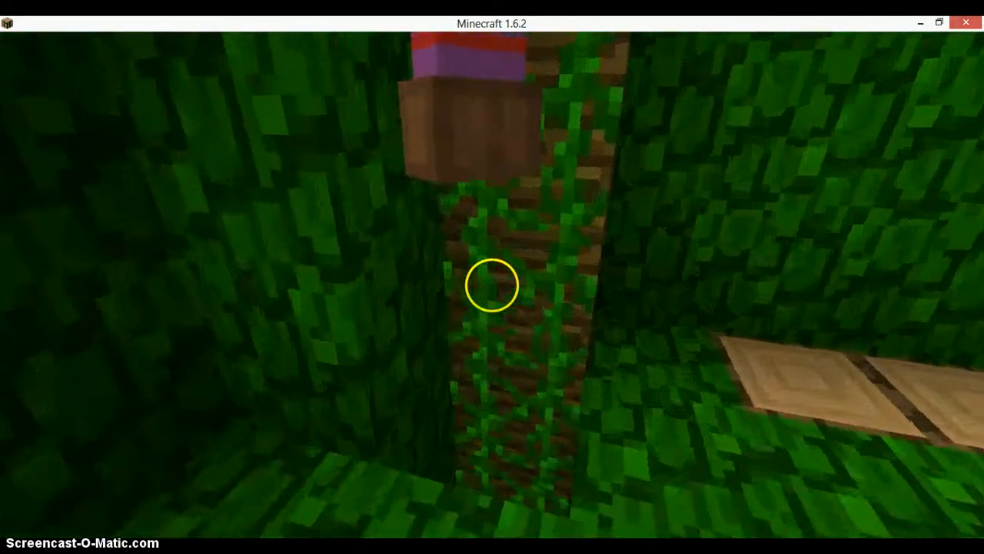
{"action": "mouse_move", "coordinate": [492, 295]}
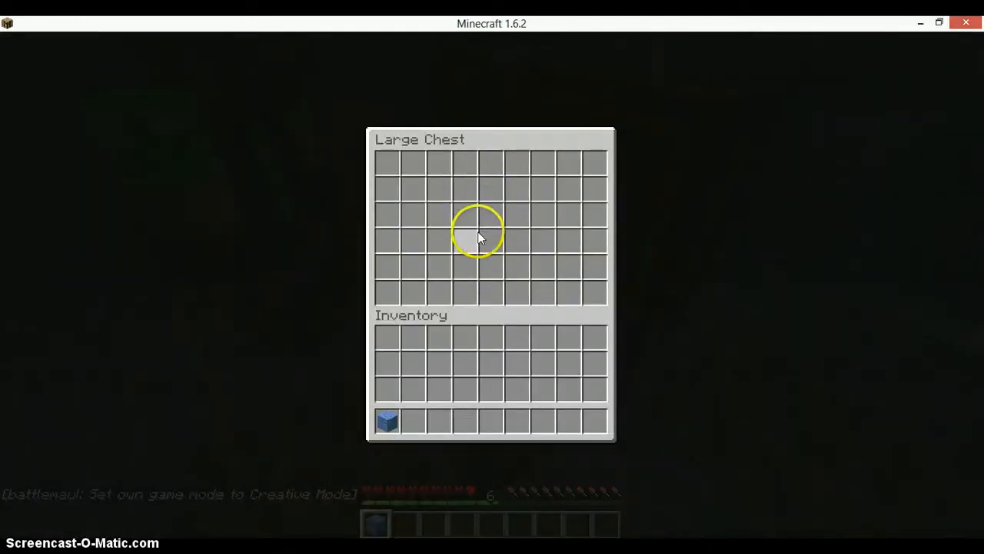
Close the empty chest and bring up the game menu.
{"action": "key", "text": "Escape"}
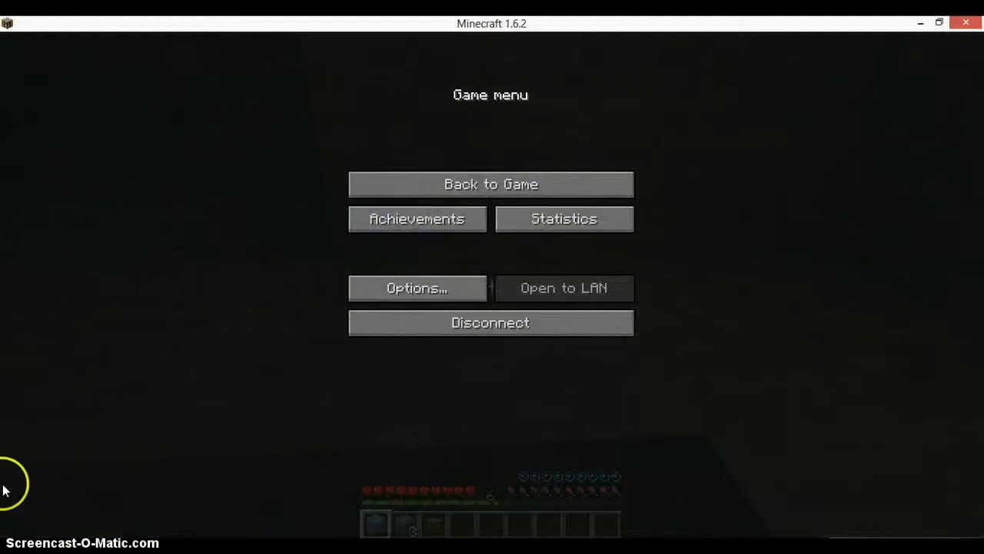
{"action": "left_click", "coordinate": [490, 184]}
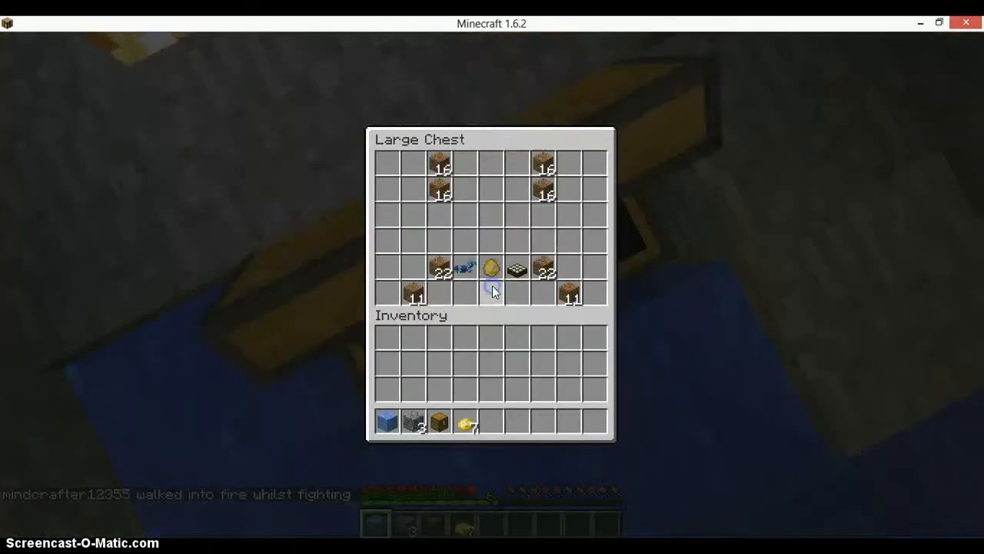
{"action": "mouse_move", "coordinate": [597, 310]}
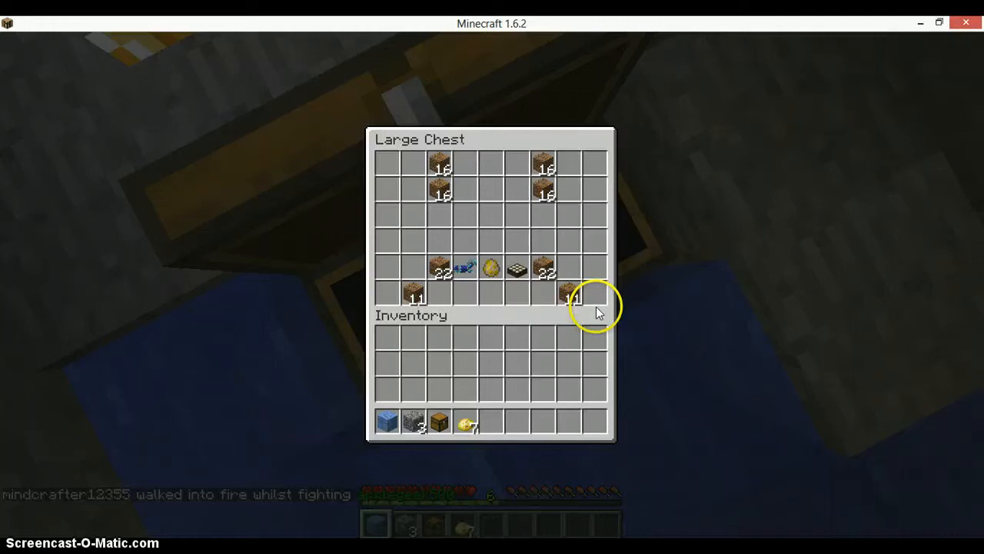
Move the wood stacks out of the large chest into the hotbar, leaving two items.
{"action": "left_click", "coordinate": [573, 296]}
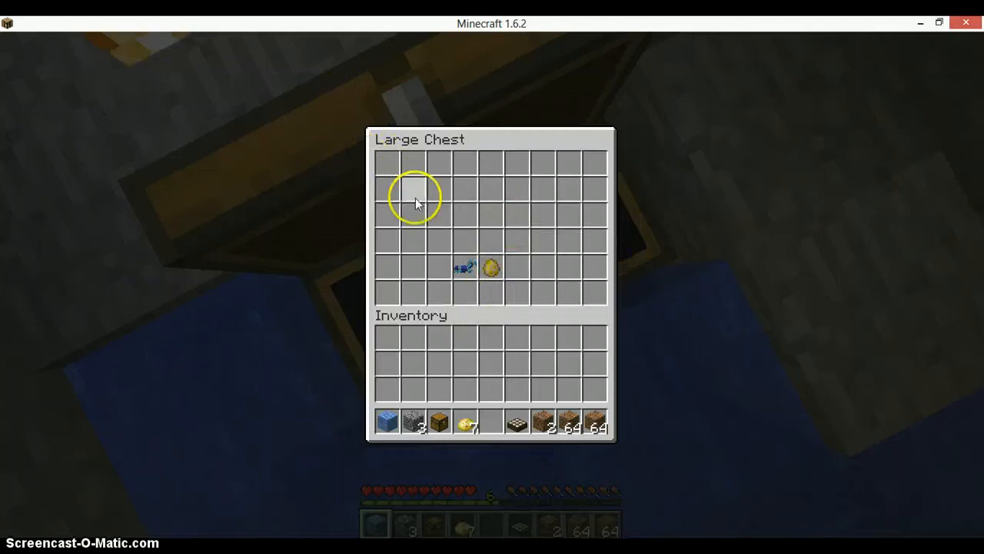
{"action": "mouse_move", "coordinate": [490, 269]}
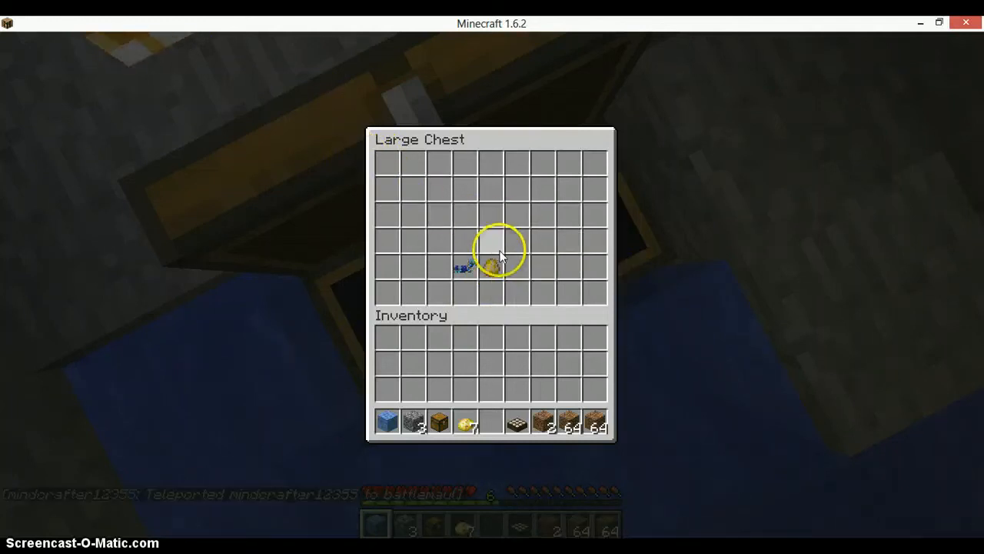
{"action": "mouse_move", "coordinate": [490, 268]}
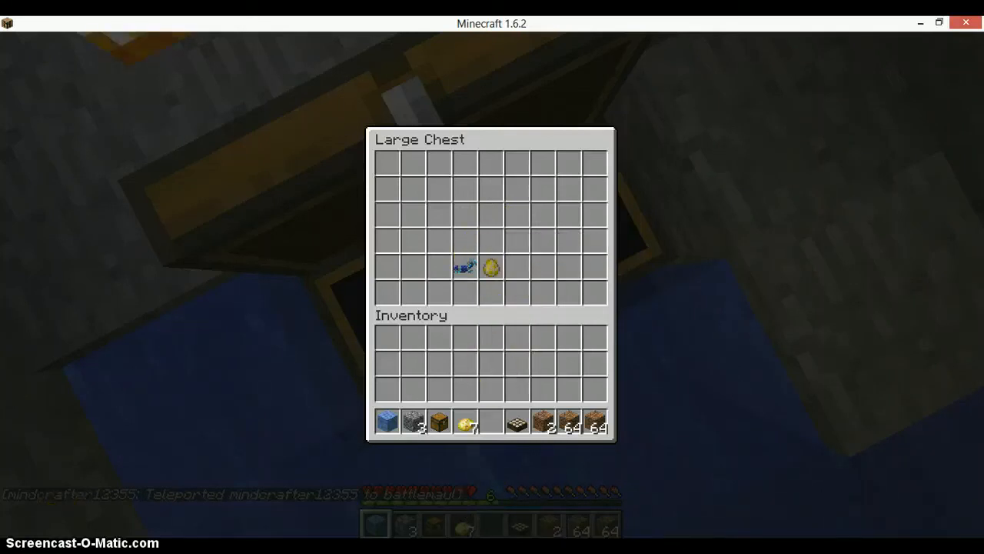
{"action": "mouse_move", "coordinate": [243, 517]}
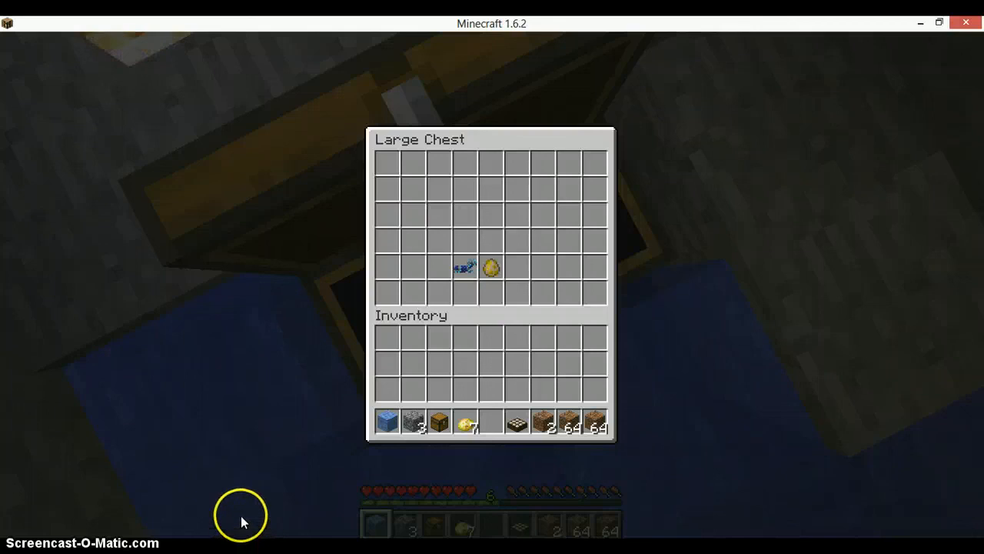